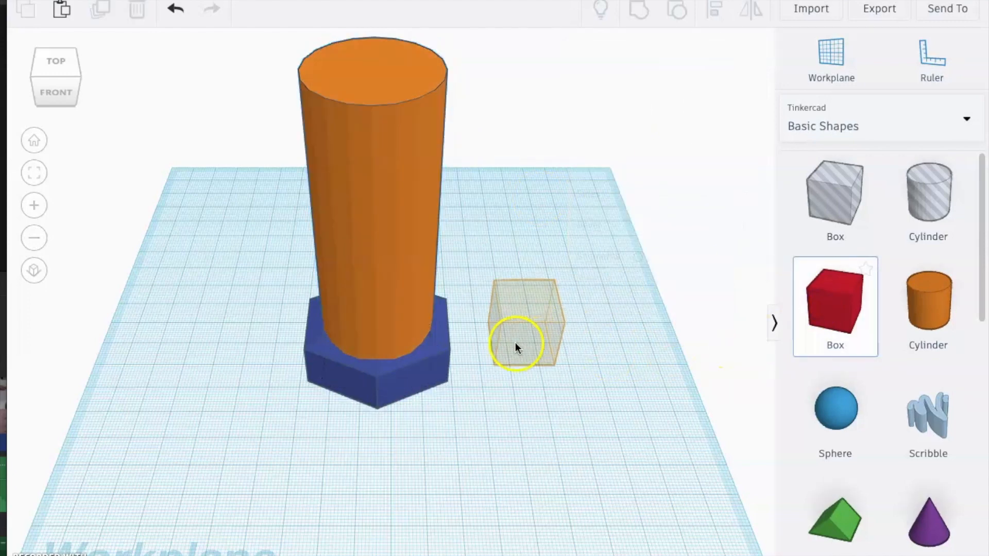
Step: Group the side button, tall cylinder and hexagonal base into one hilt body
{"action": "key", "text": "ctrl+a"}
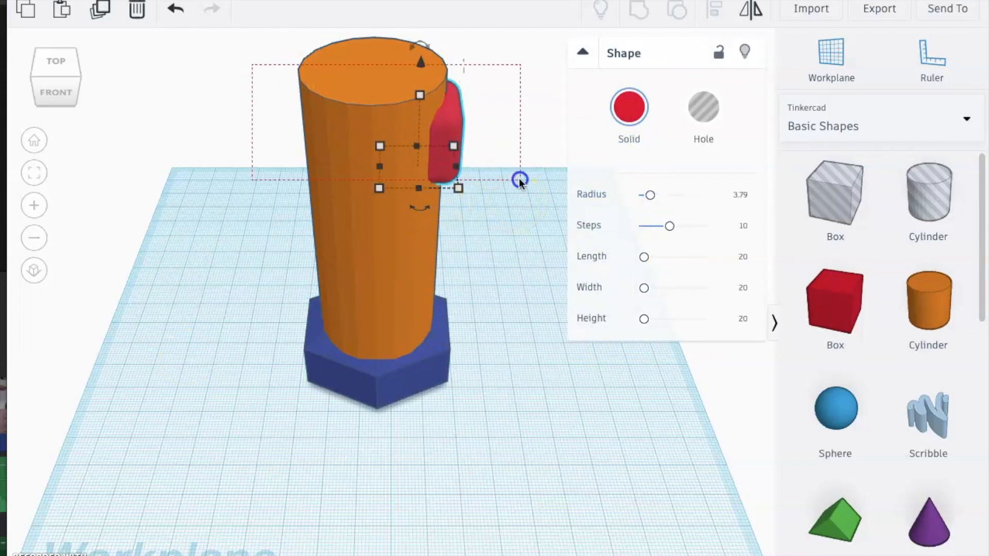
{"action": "left_click", "coordinate": [547, 276]}
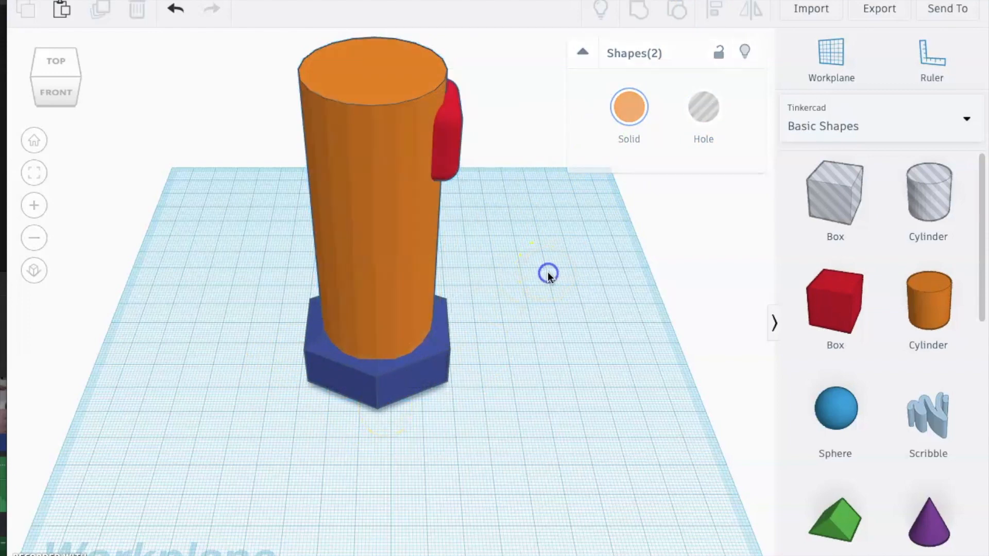
{"action": "left_click", "coordinate": [641, 10]}
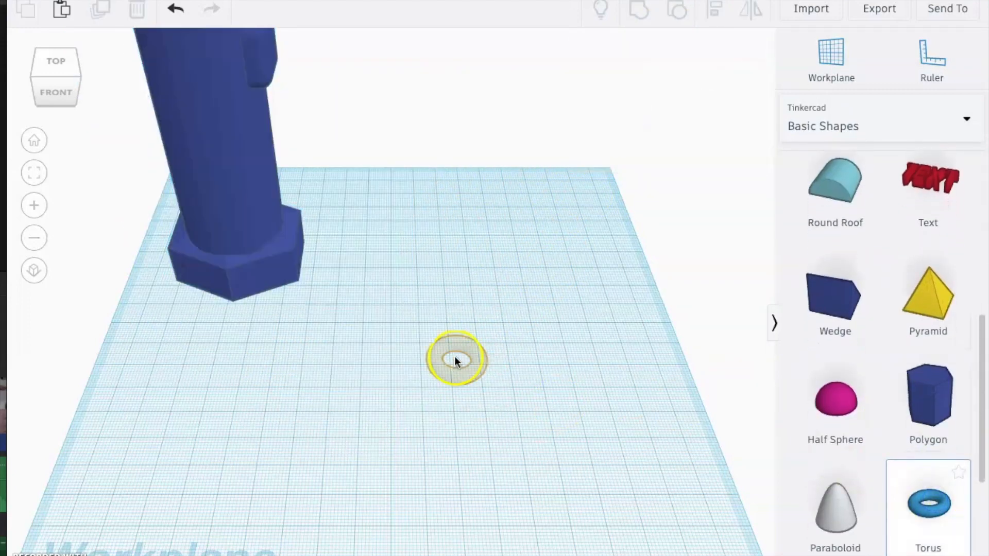
Step: Add a torus, adjust its step count and stack copies into a ribbed grip
{"action": "left_click", "coordinate": [928, 502]}
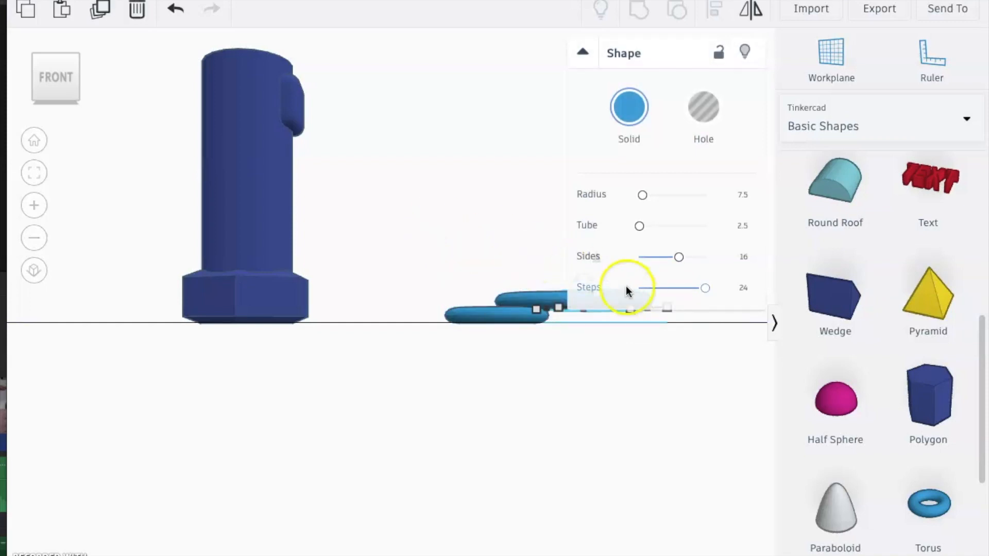
{"action": "left_click", "coordinate": [581, 51]}
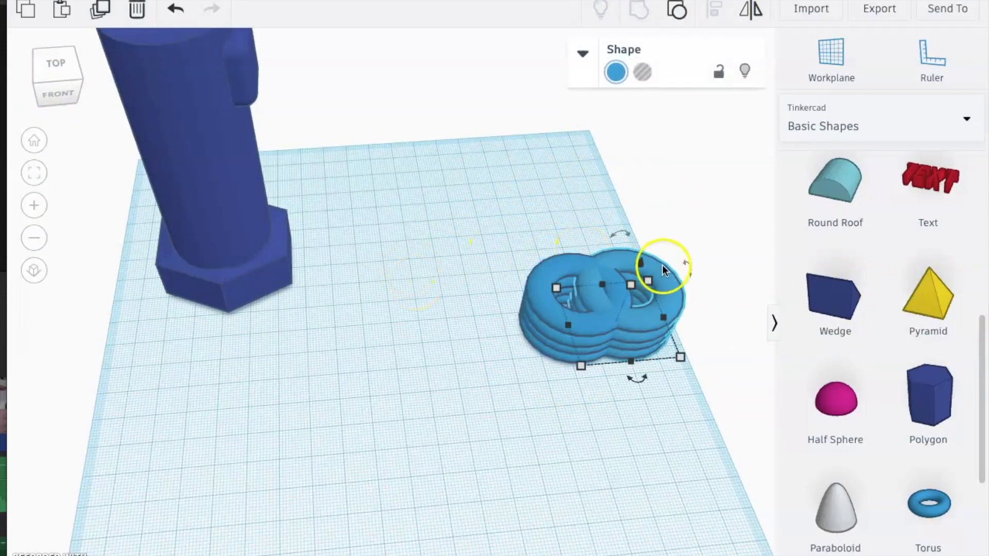
{"action": "left_click", "coordinate": [56, 86]}
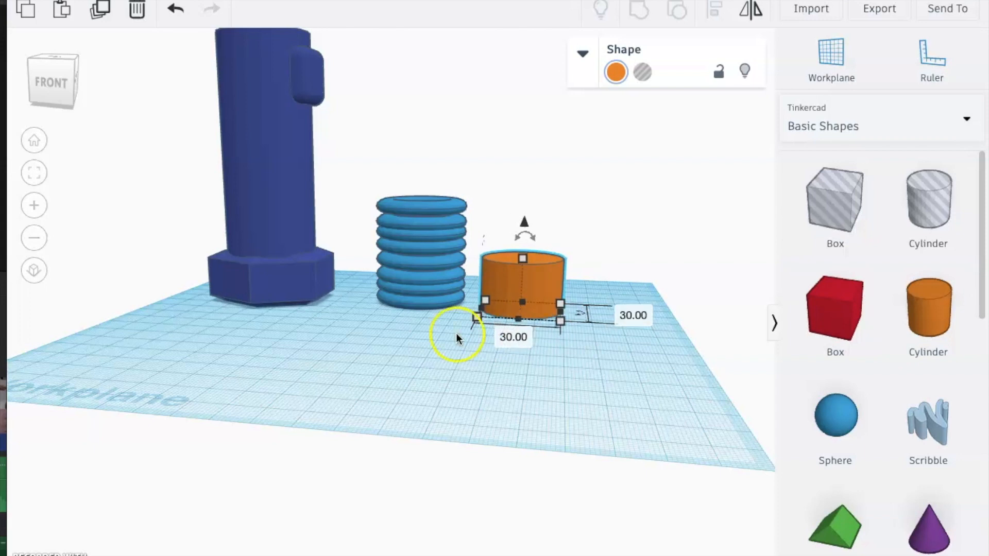
Step: Centre the 30 by 30 cylinder within the torus stack using Align
{"action": "left_click", "coordinate": [712, 10]}
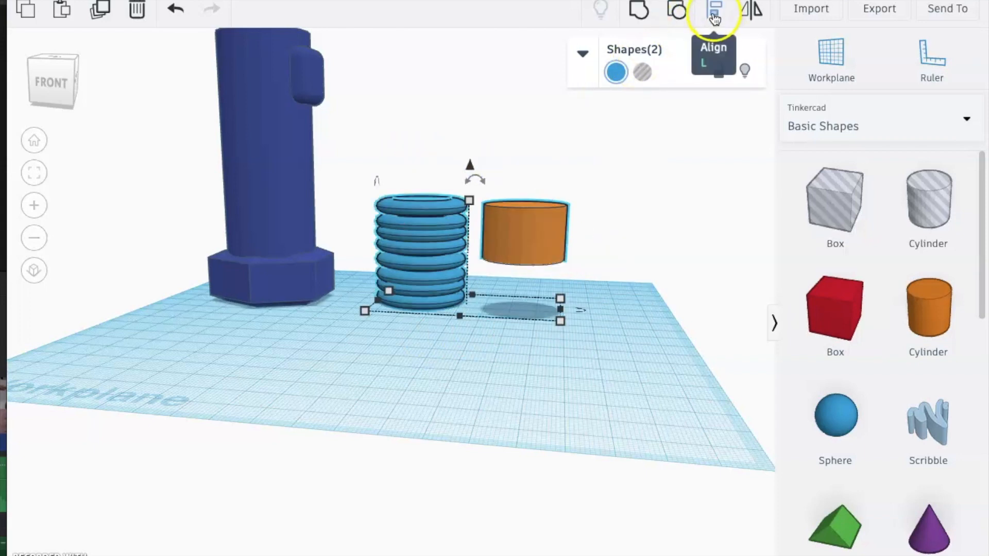
{"action": "left_click", "coordinate": [713, 9]}
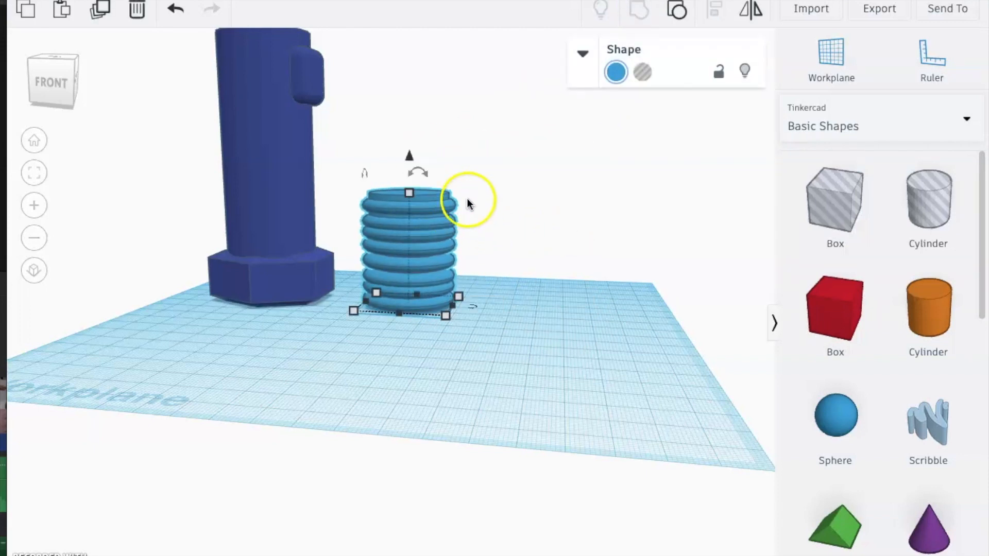
{"action": "left_click", "coordinate": [928, 307]}
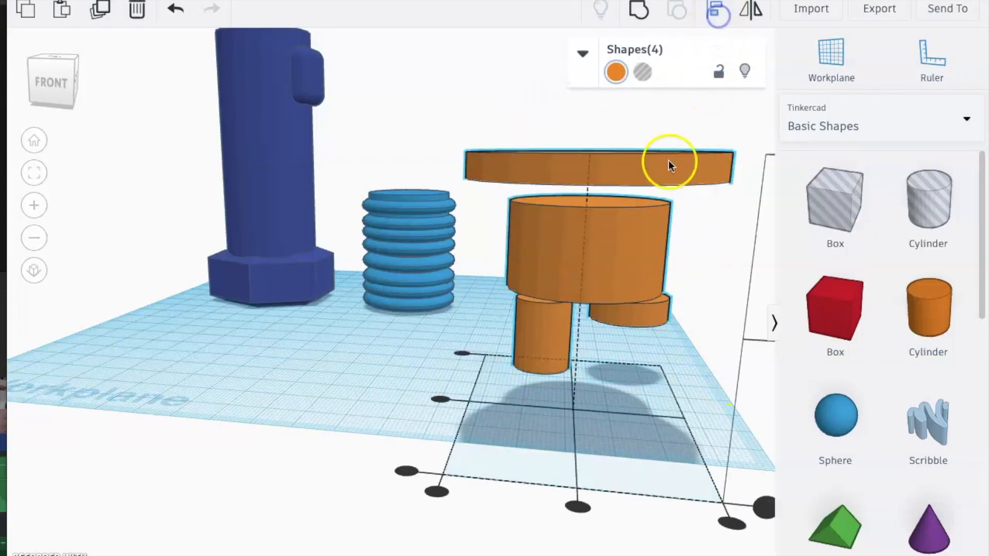
Step: Set the wide cap cylinder to height 20 with a bevel, then size the small cylinder 20 by 20
{"action": "left_click", "coordinate": [583, 252]}
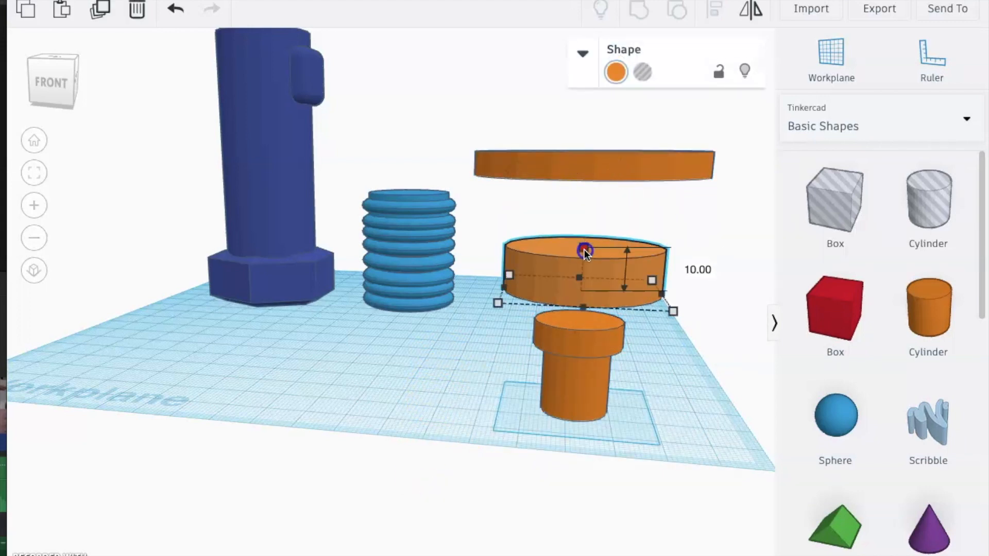
{"action": "left_click", "coordinate": [581, 53]}
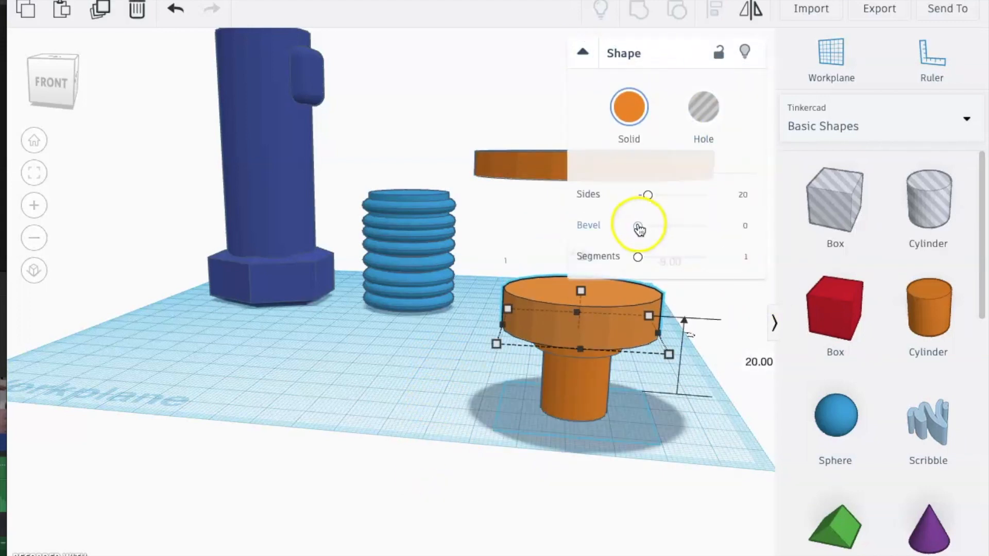
{"action": "left_click", "coordinate": [581, 52]}
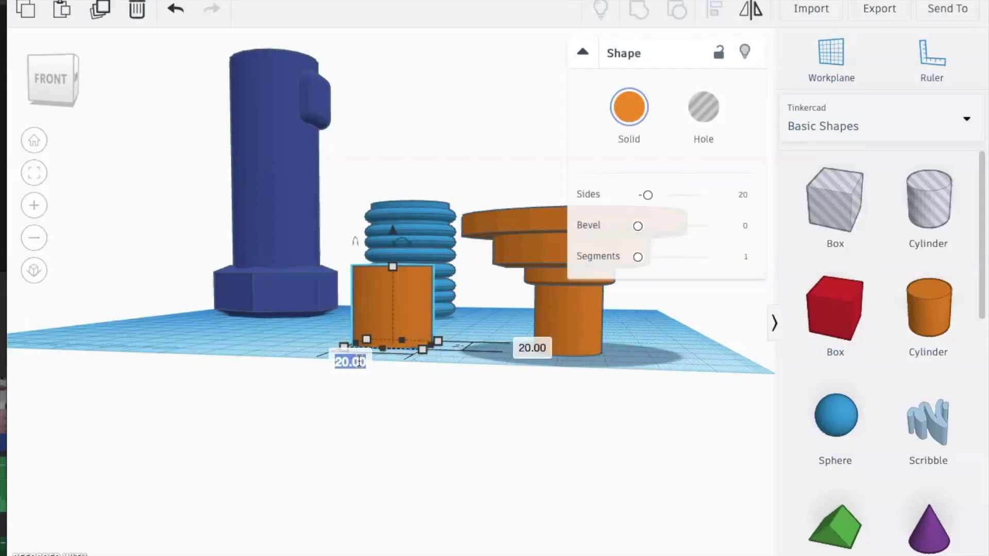
{"action": "left_click", "coordinate": [460, 302]}
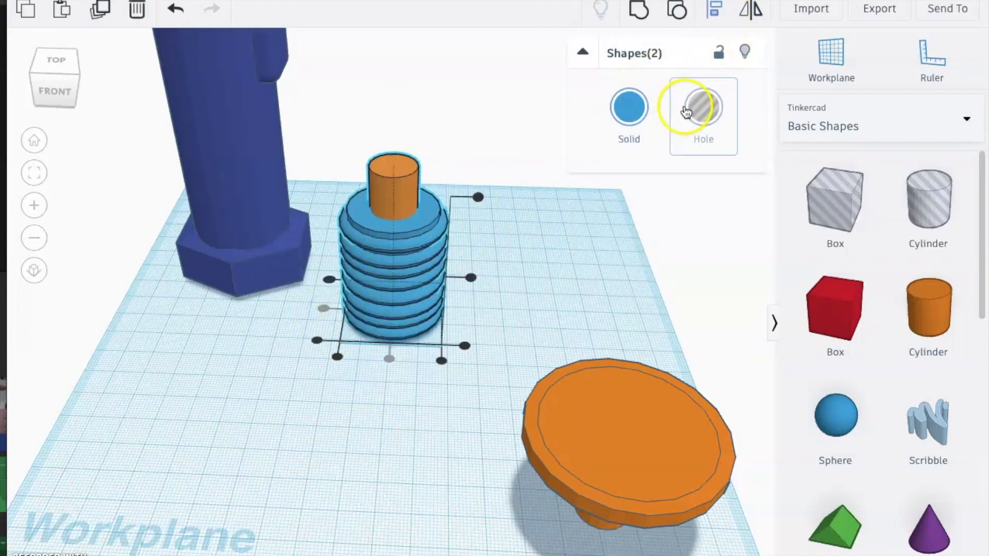
Step: Run the slim cylinder through the centre of the torus grip
{"action": "left_click", "coordinate": [702, 113]}
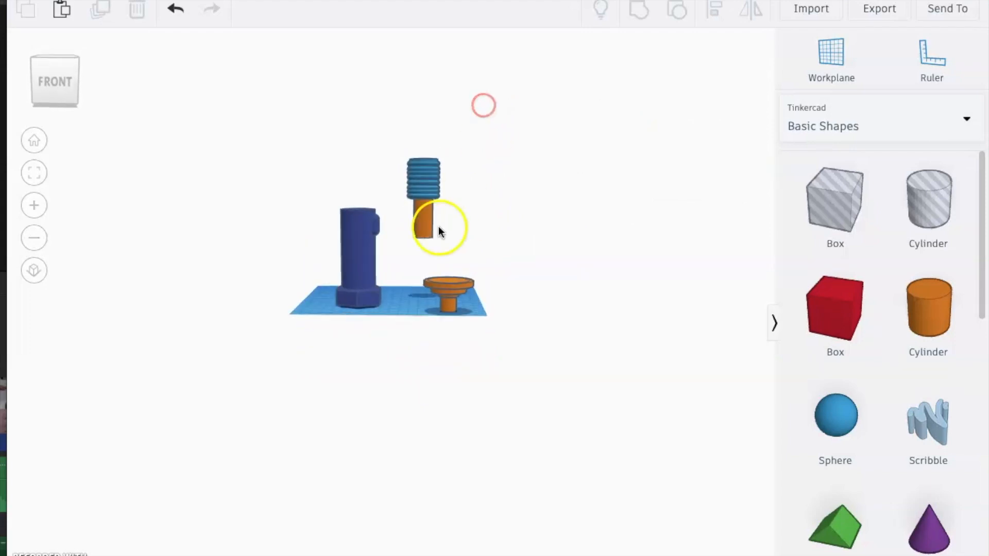
Step: Raise the grip above the workplane and add a hole cylinder beside the flanged cap
{"action": "left_click", "coordinate": [422, 224]}
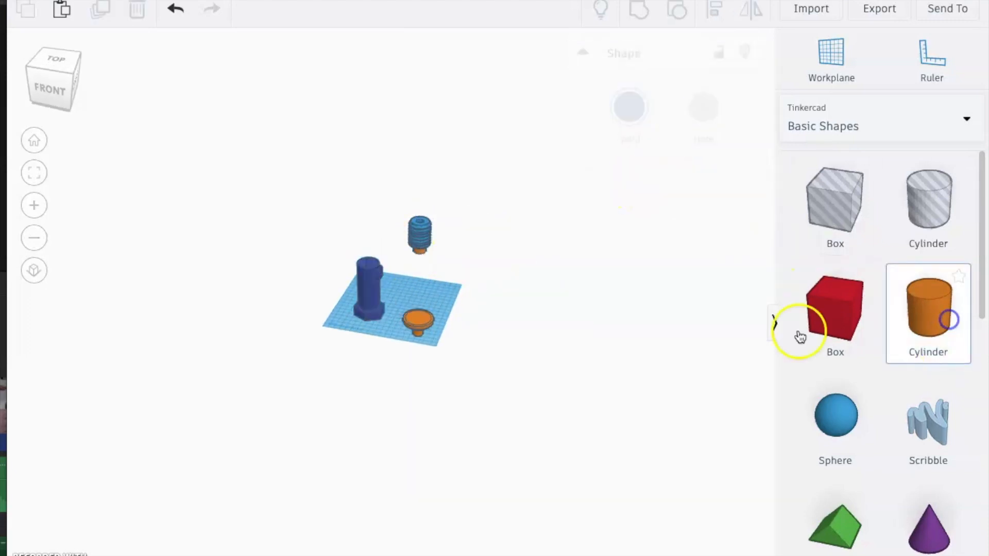
{"action": "left_click", "coordinate": [368, 284]}
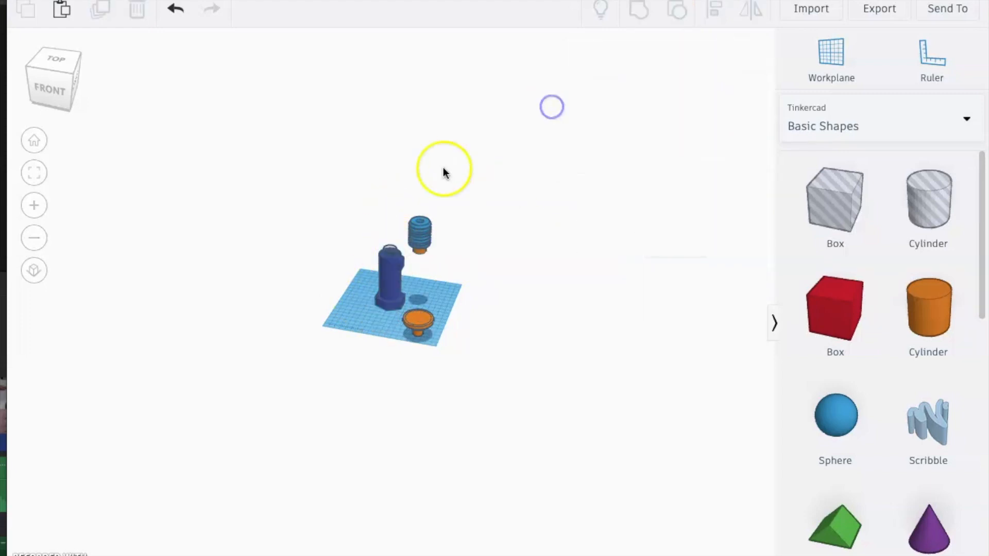
{"action": "mouse_move", "coordinate": [410, 201]}
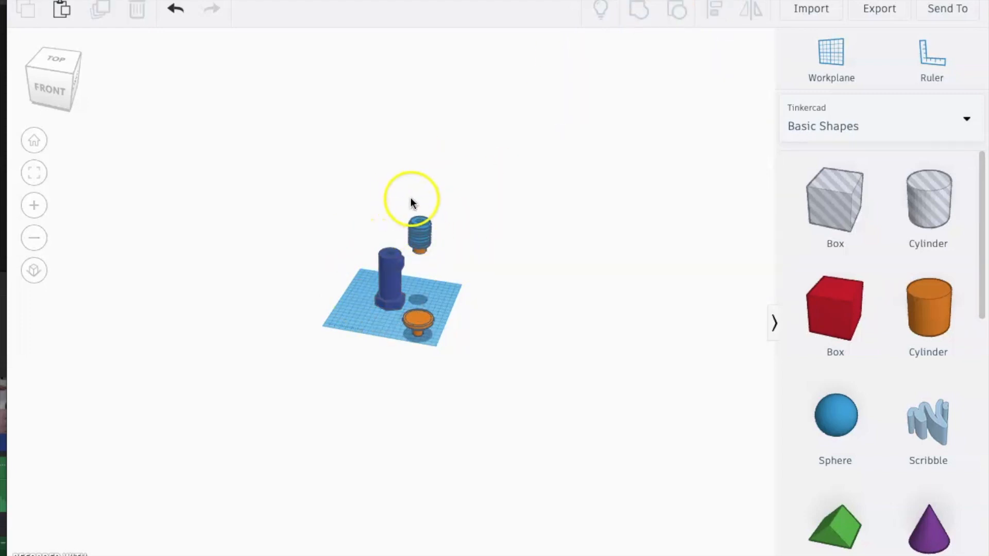
{"action": "left_click", "coordinate": [418, 321]}
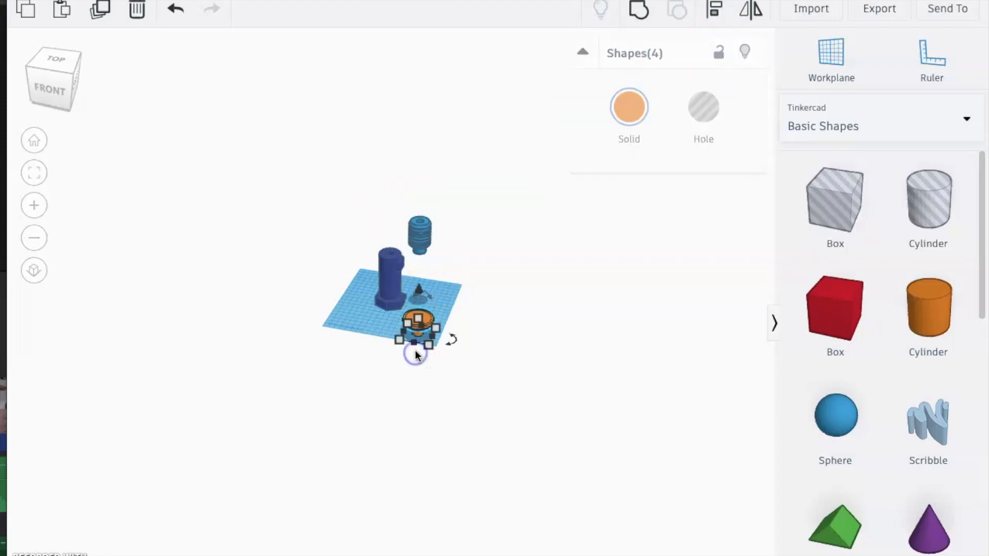
{"action": "left_click", "coordinate": [441, 299]}
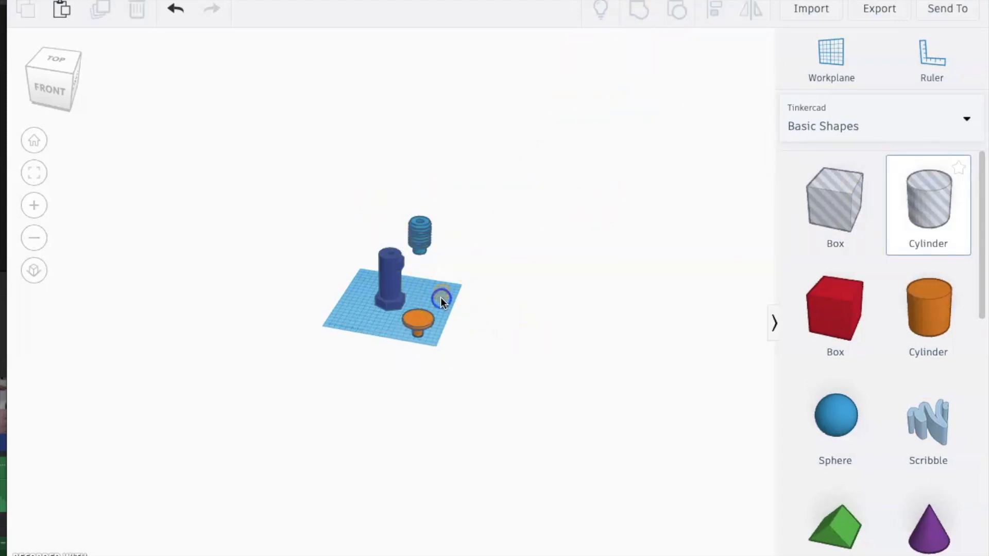
{"action": "left_click", "coordinate": [439, 299]}
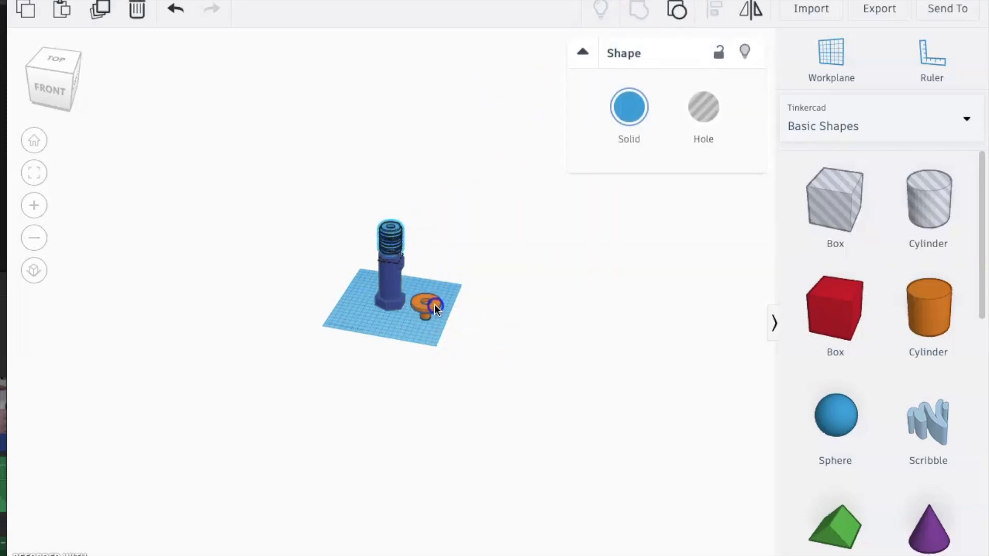
Step: Seat the flanged cap 3 mm lower onto the grip atop the hilt body
{"action": "left_click", "coordinate": [438, 262]}
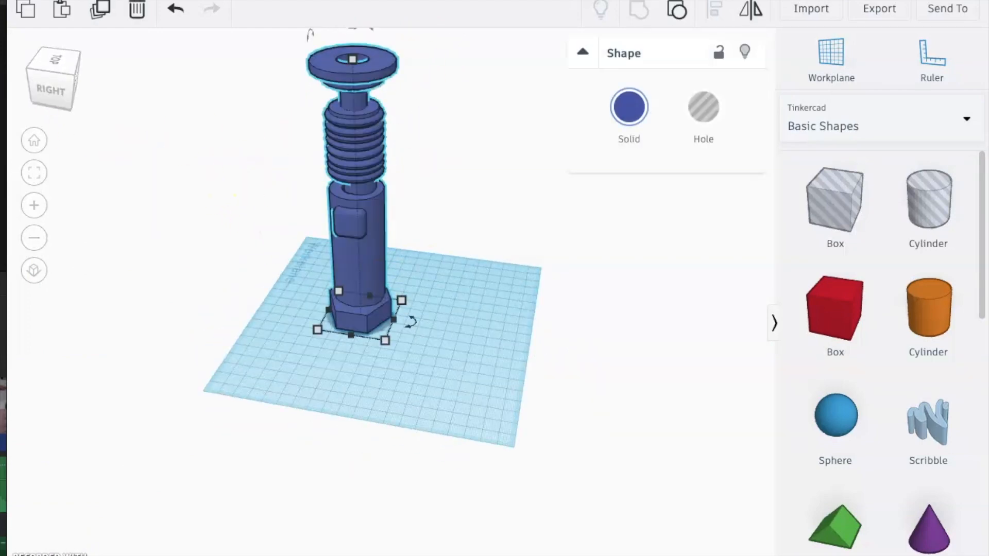
{"action": "left_click", "coordinate": [364, 173]}
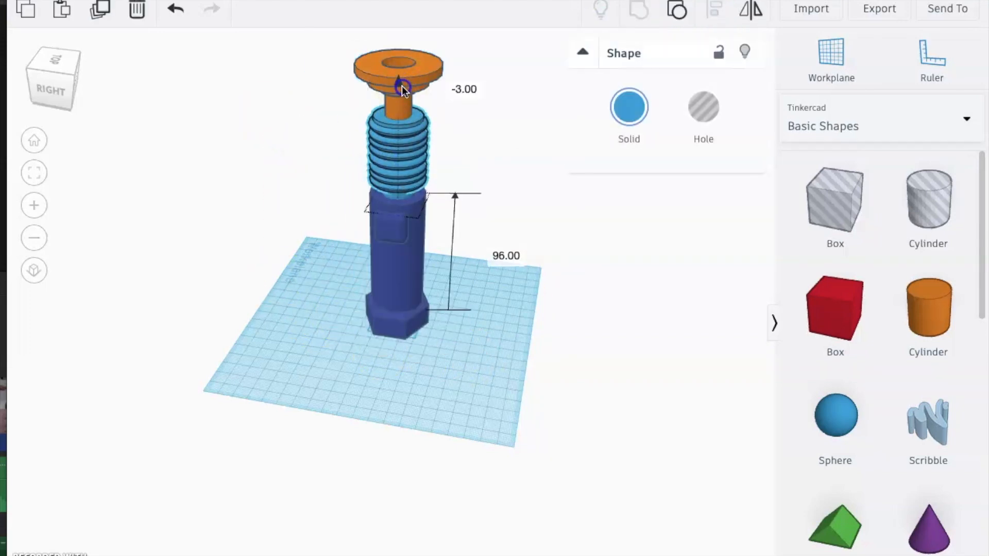
{"action": "left_click", "coordinate": [677, 9]}
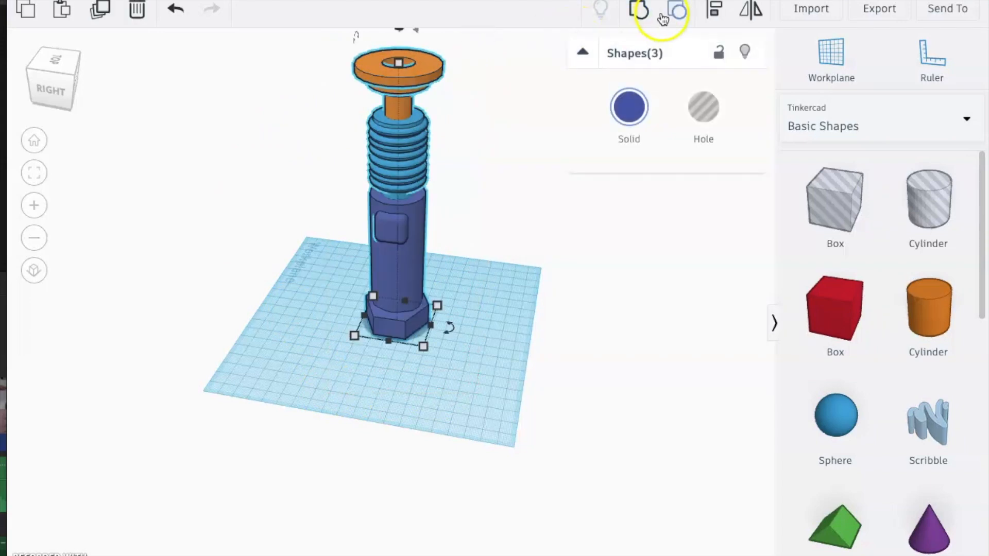